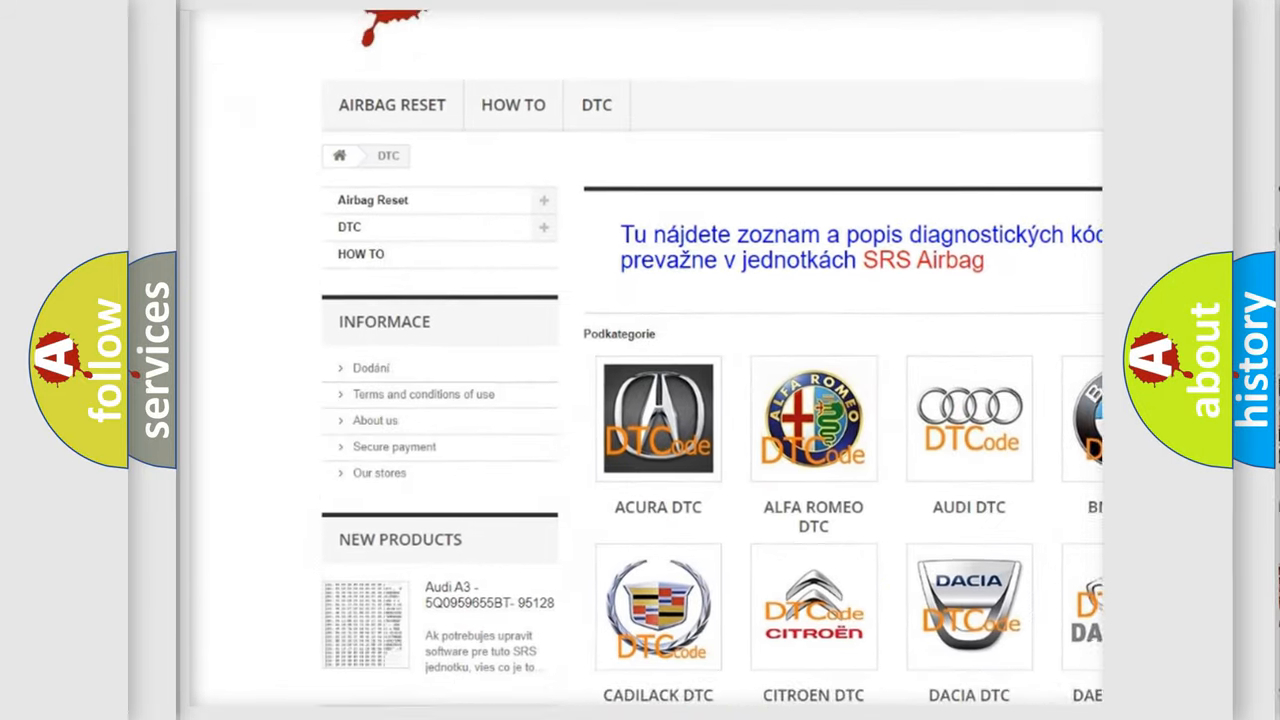
scroll(down, 3)
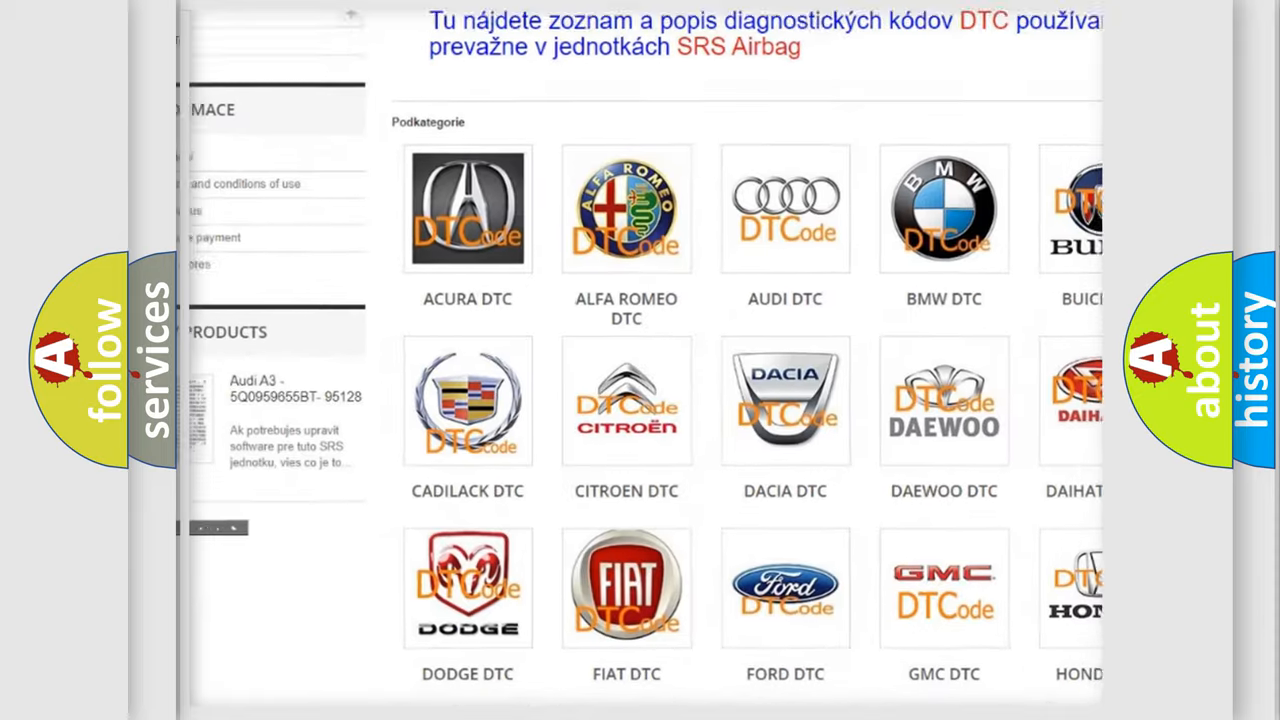
scroll(down, 3)
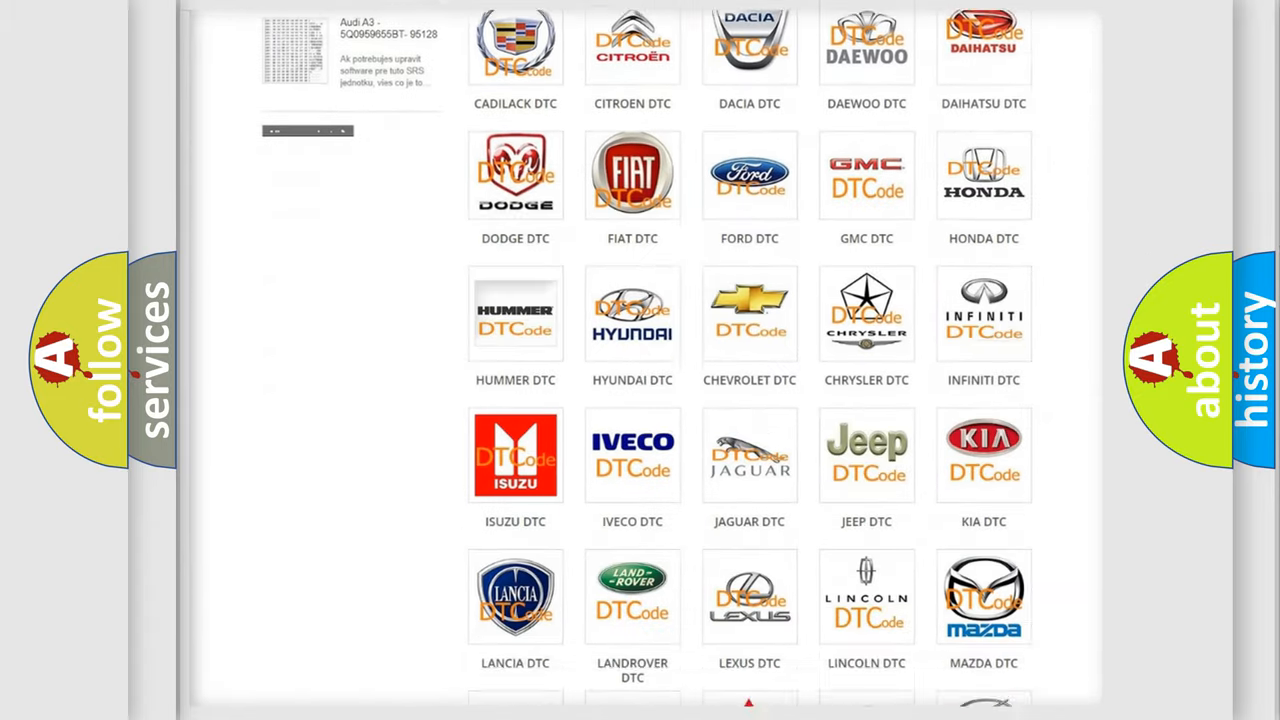
scroll(down, 3)
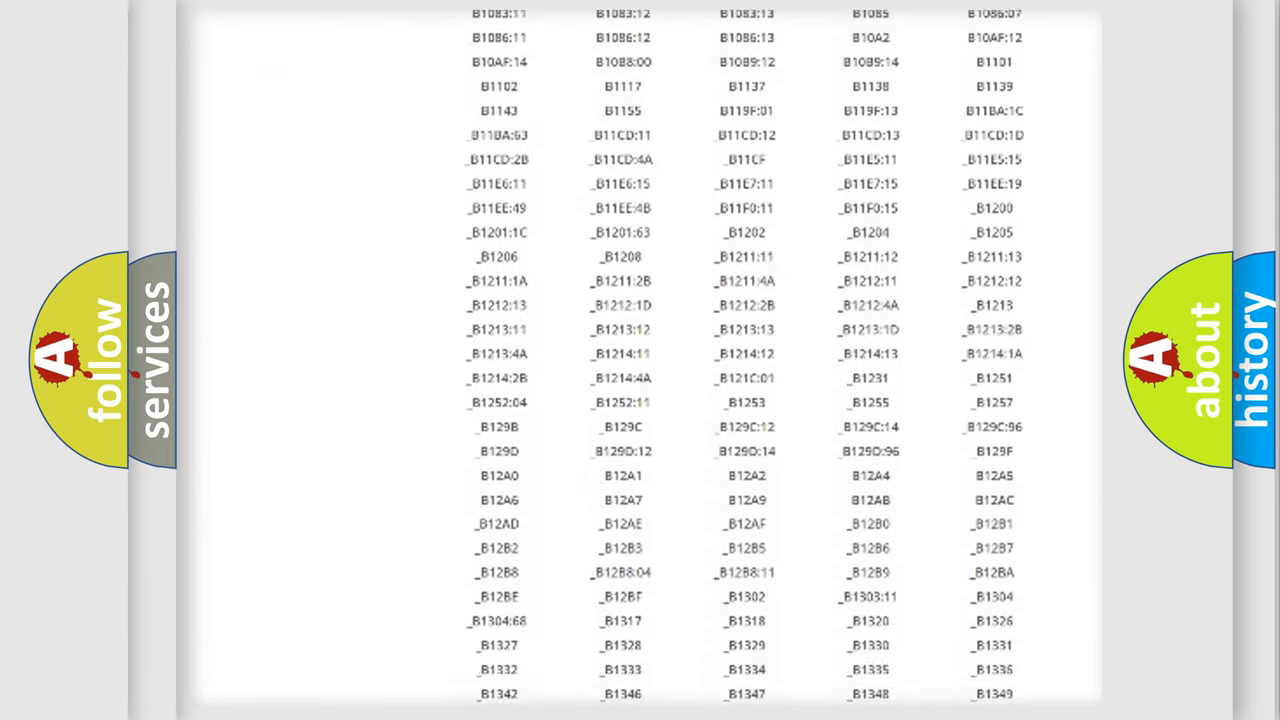
scroll(down, 3)
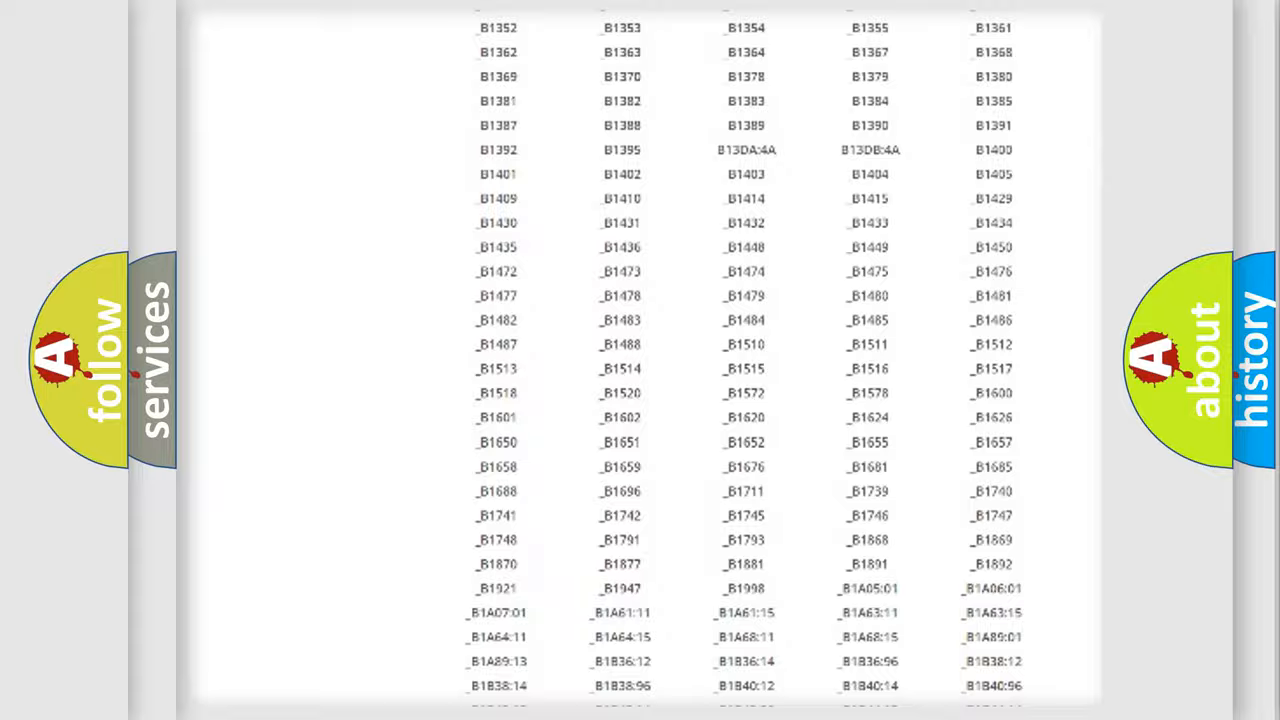